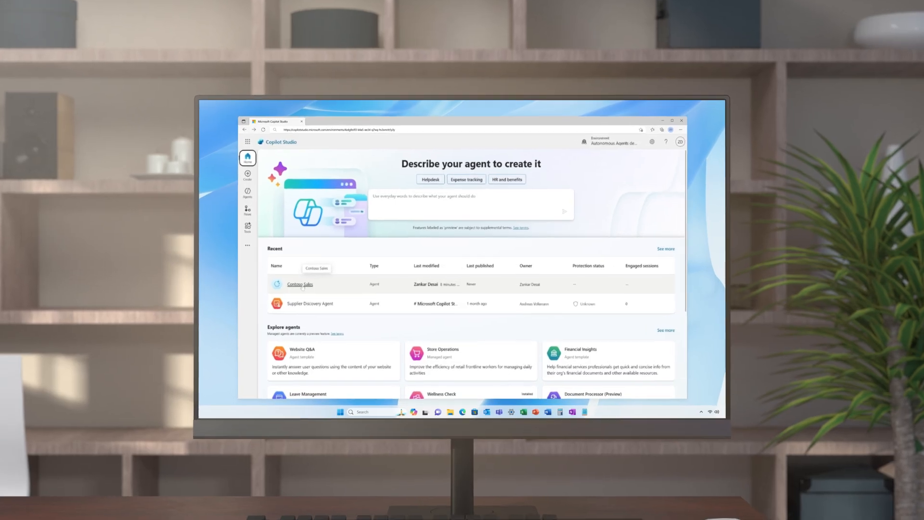
Step: Open the Contoso Sales agent from Recent agents and go to its empty Tools page
{"action": "left_click", "coordinate": [299, 284]}
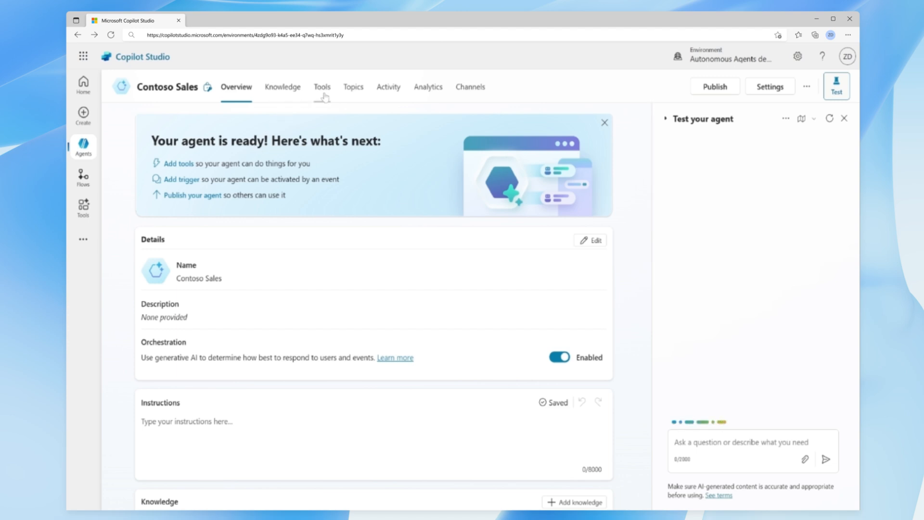
{"action": "left_click", "coordinate": [322, 86]}
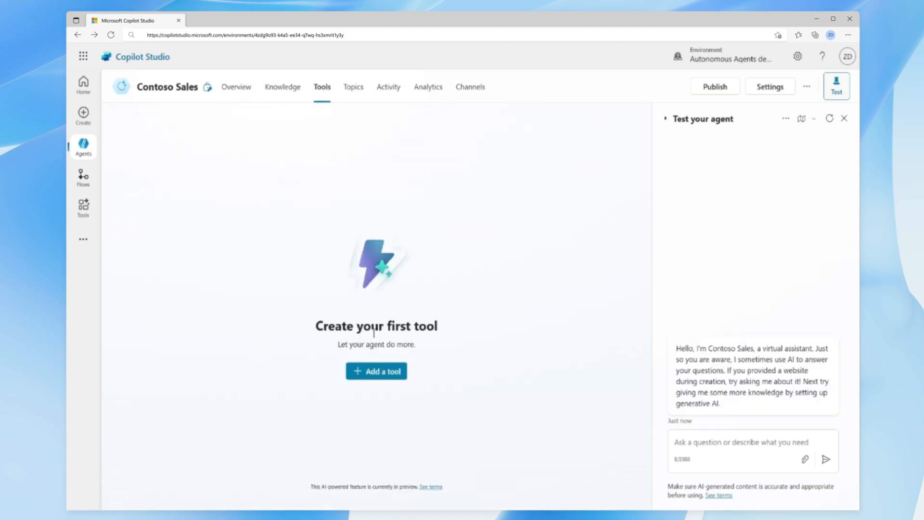
Step: Add the Contoso Lead Management Server from the Model Context Protocol tools to the agent
{"action": "left_click", "coordinate": [376, 371]}
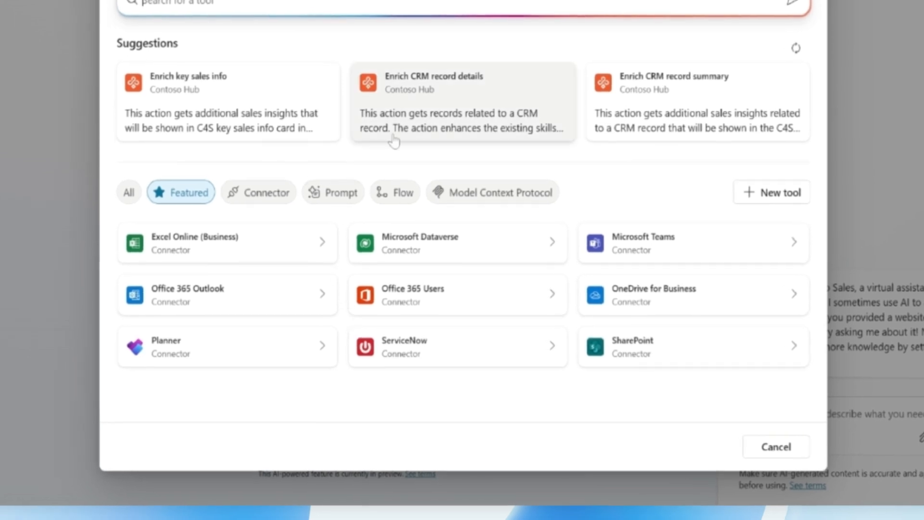
{"action": "left_click", "coordinate": [501, 192]}
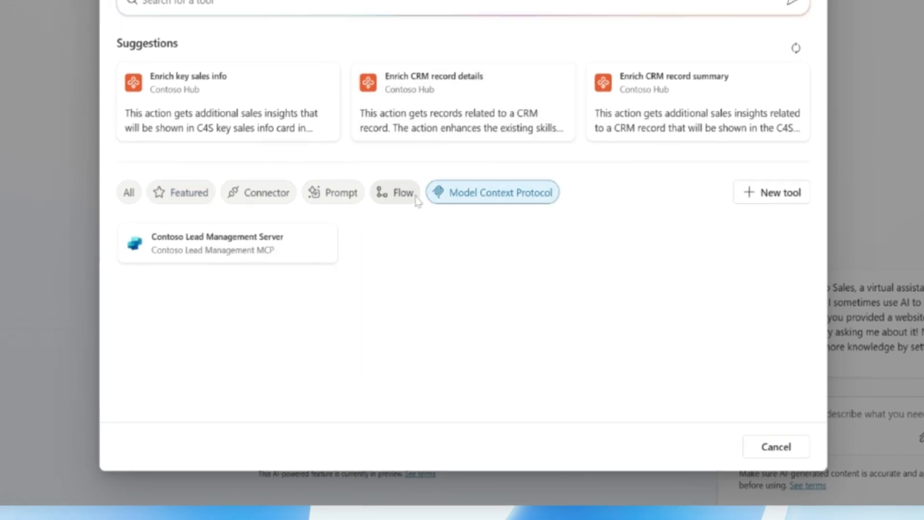
{"action": "left_click", "coordinate": [227, 243]}
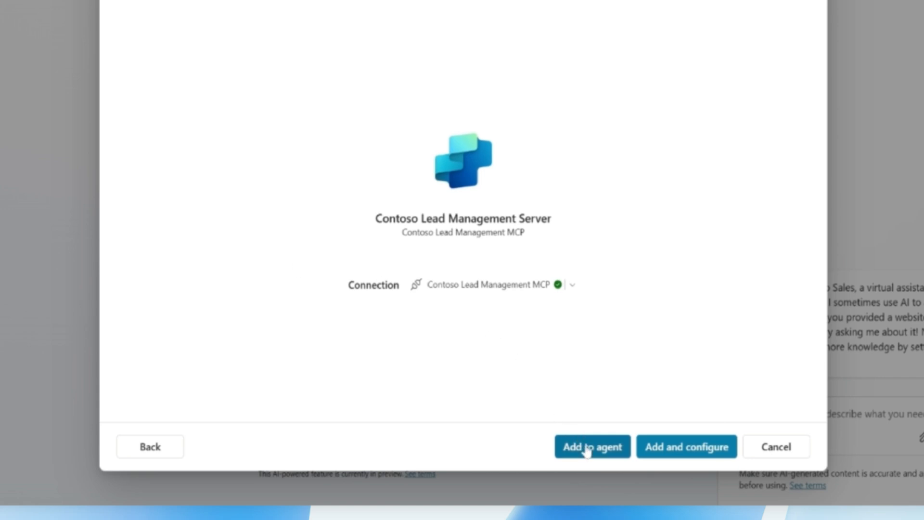
{"action": "left_click", "coordinate": [592, 445]}
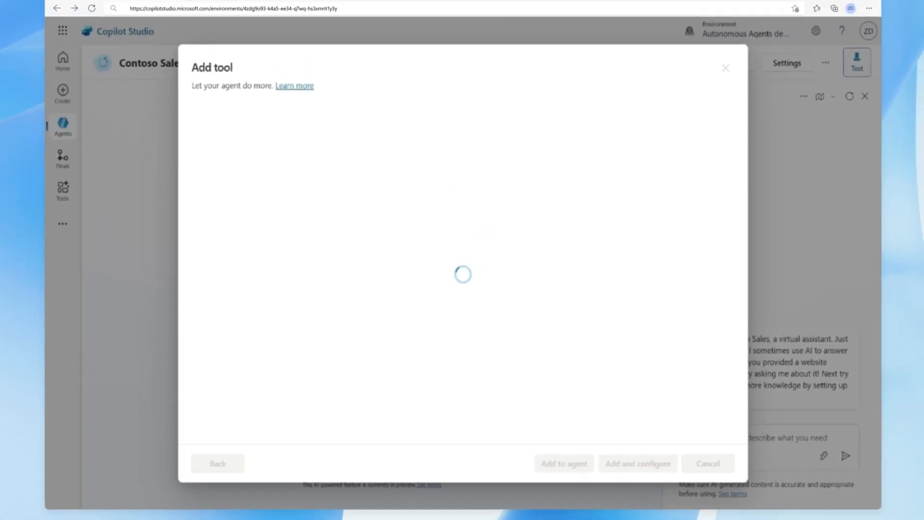
{"action": "left_click", "coordinate": [563, 463]}
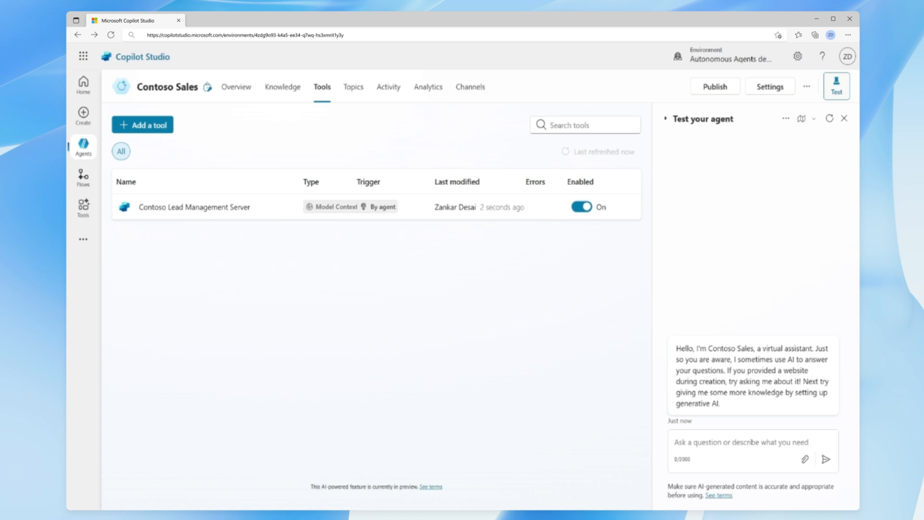
Step: View the Contoso Lead Management Server's get-leads, add-attachment and get-lead-details tools
{"action": "left_click", "coordinate": [194, 207]}
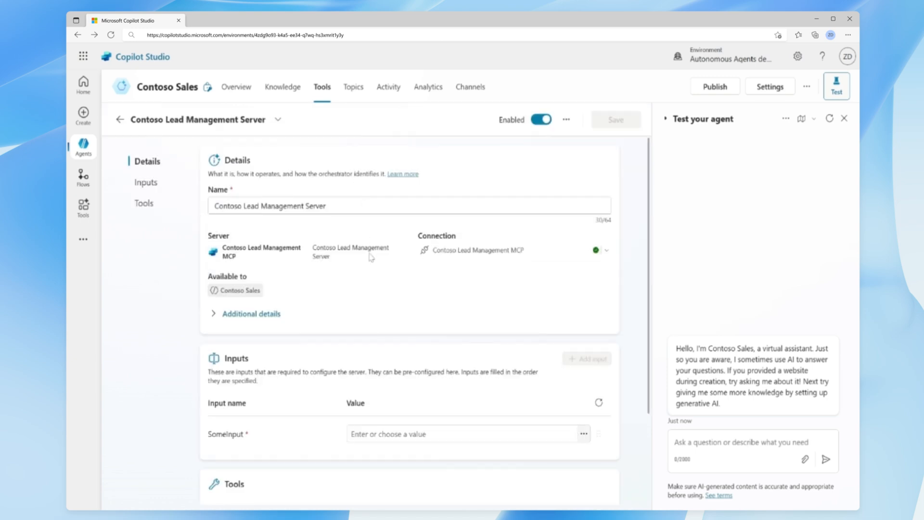
{"action": "scroll", "scroll_direction": "down", "scroll_amount": 3}
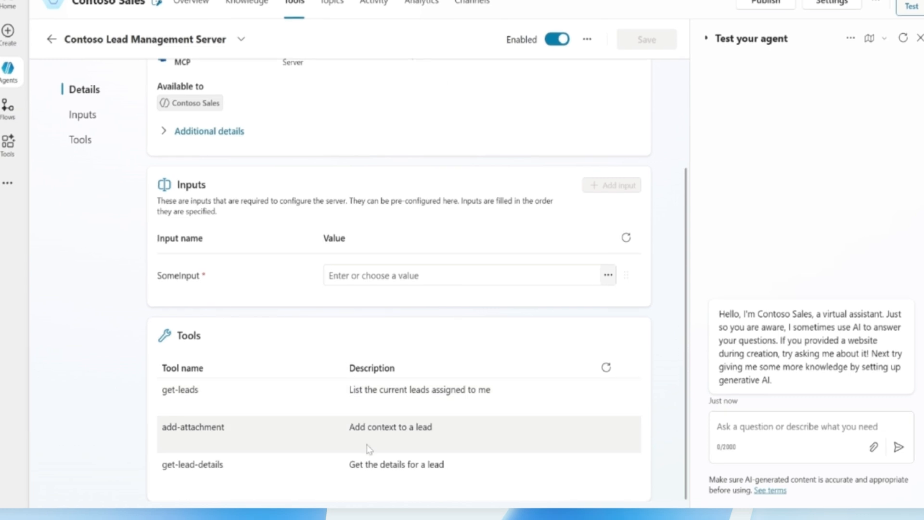
{"action": "left_click", "coordinate": [797, 427]}
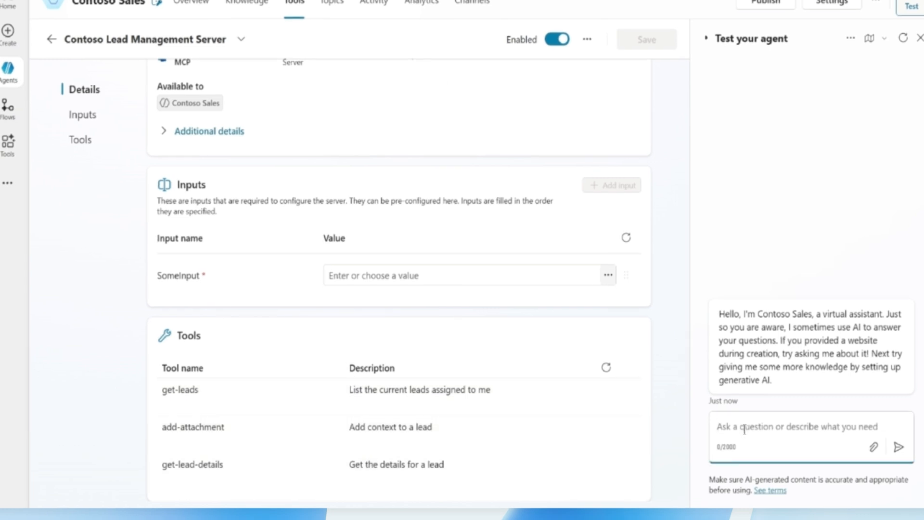
Step: Send 'What are my open leads?' in the test chat and watch the server call run
{"action": "type", "text": "What are my open leads?"}
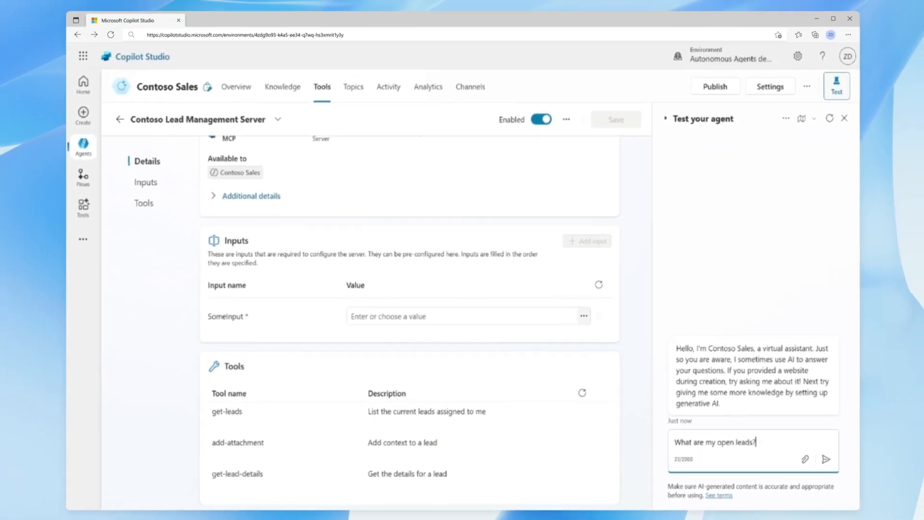
{"action": "left_click", "coordinate": [826, 460]}
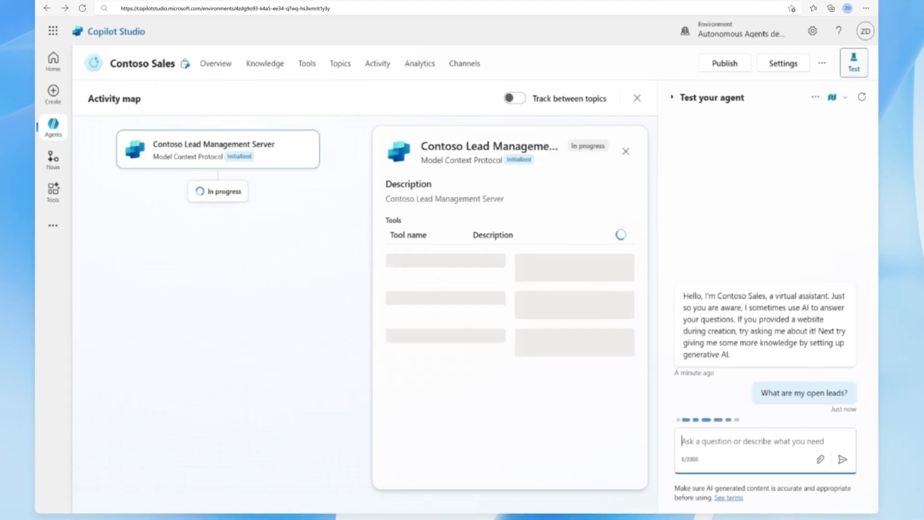
{"action": "scroll", "scroll_direction": "down", "scroll_amount": 3}
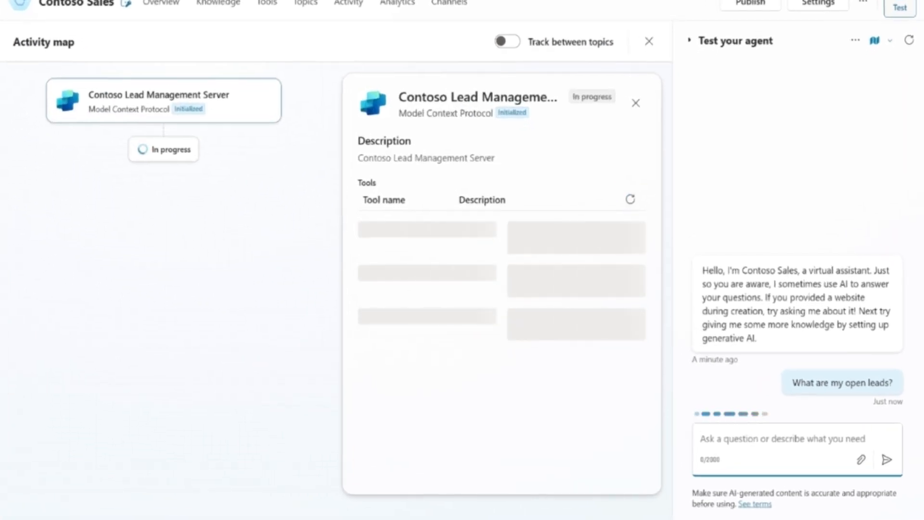